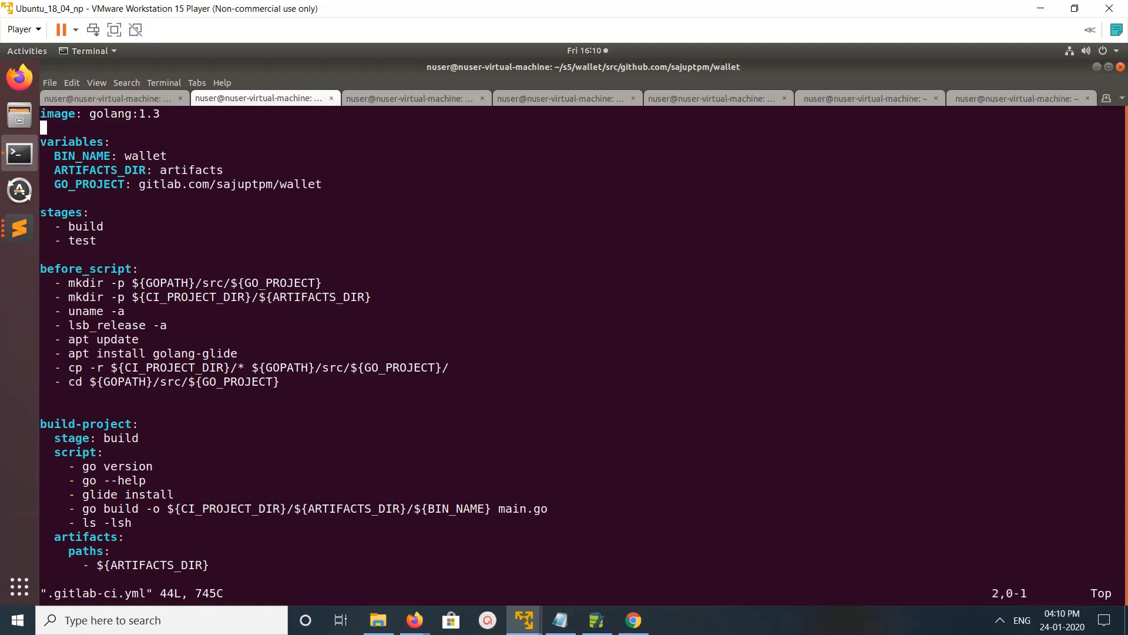
- Scroll through the build-project job in .gitlab-ci.yml before leaving vim
{"action": "scroll", "scroll_direction": "down", "scroll_amount": 3}
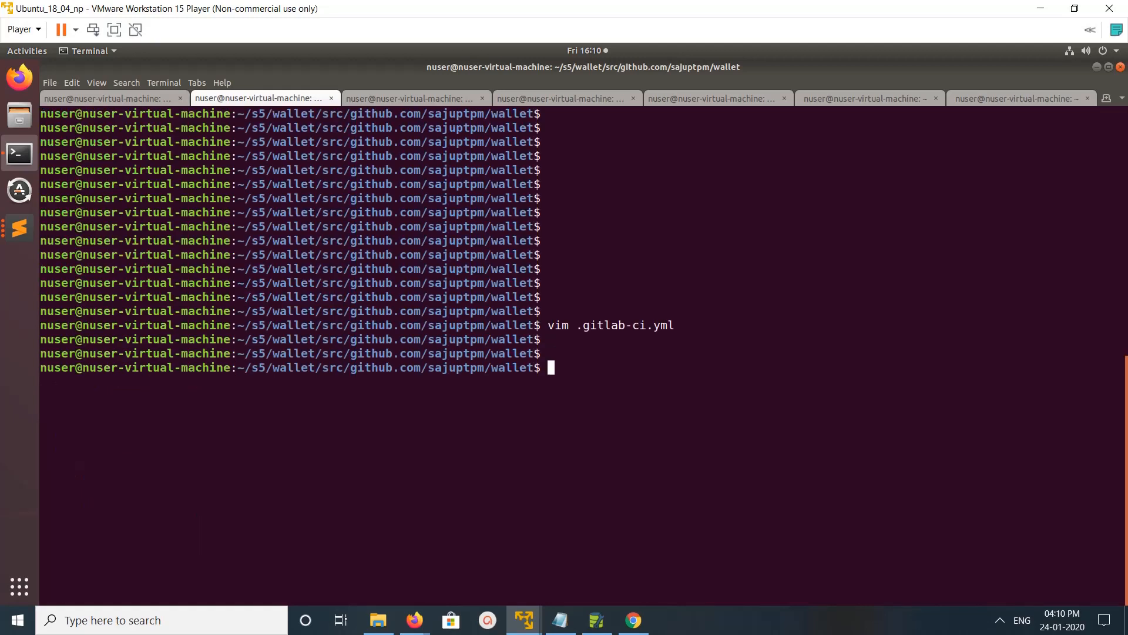
- Enter 'gitlab-runner exec docker build-project' at the prompt without running it
{"action": "type", "text": "gitlab-runner exec docker build-project"}
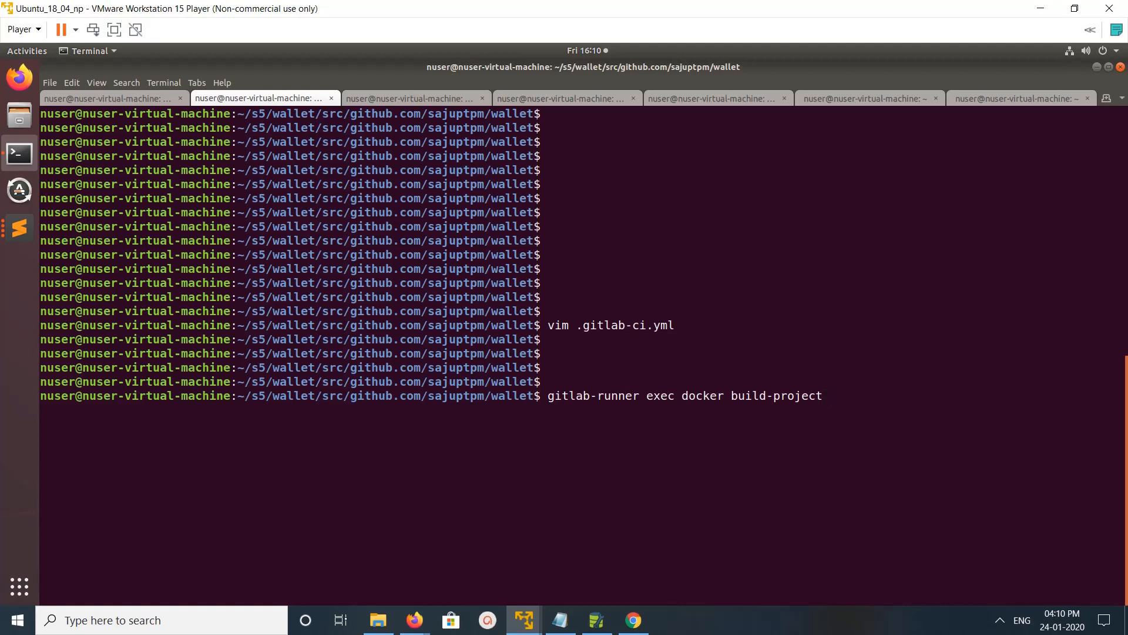
- Run the build-project job with Docker and follow the unexpected EOF preparation retries
{"action": "double_click", "coordinate": [779, 395]}
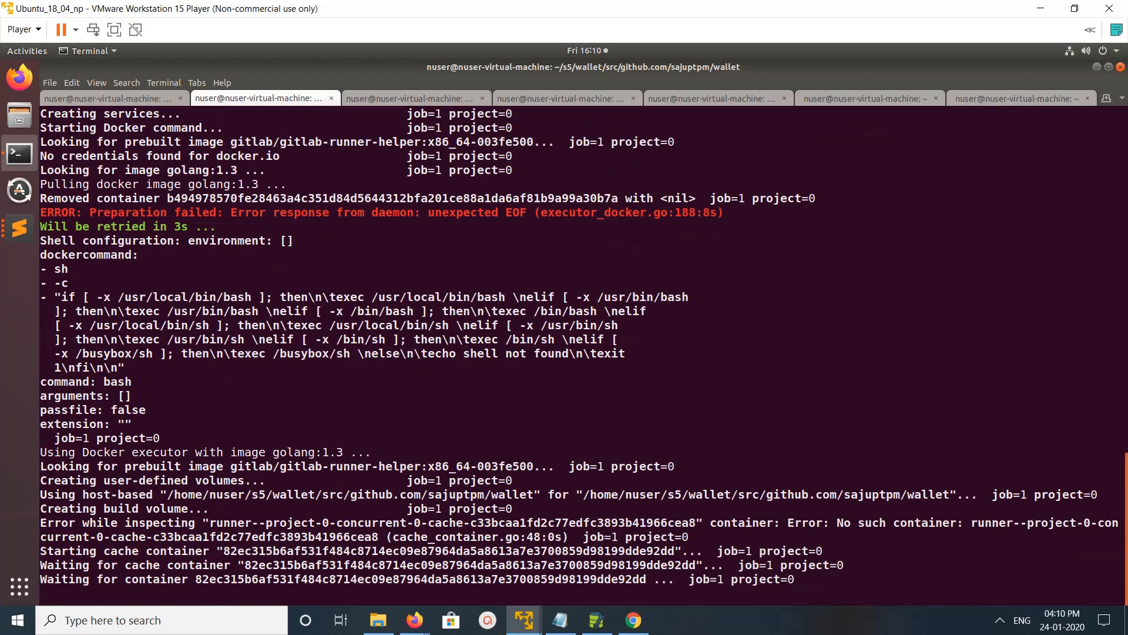
{"action": "scroll", "scroll_direction": "down", "scroll_amount": 3}
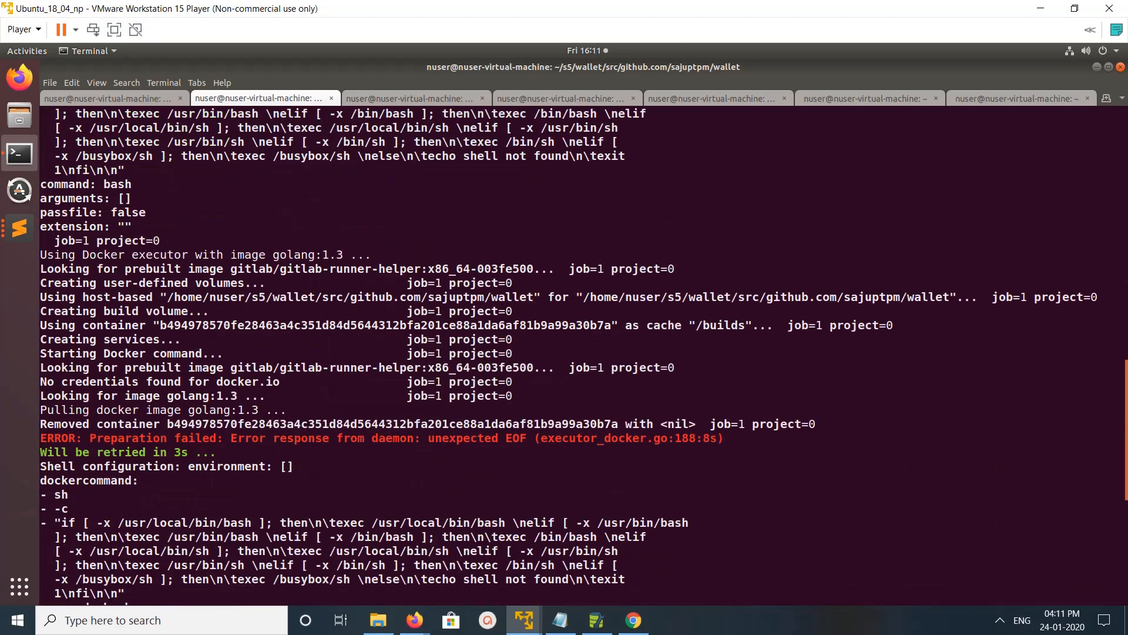
{"action": "scroll", "scroll_direction": "down", "scroll_amount": 3}
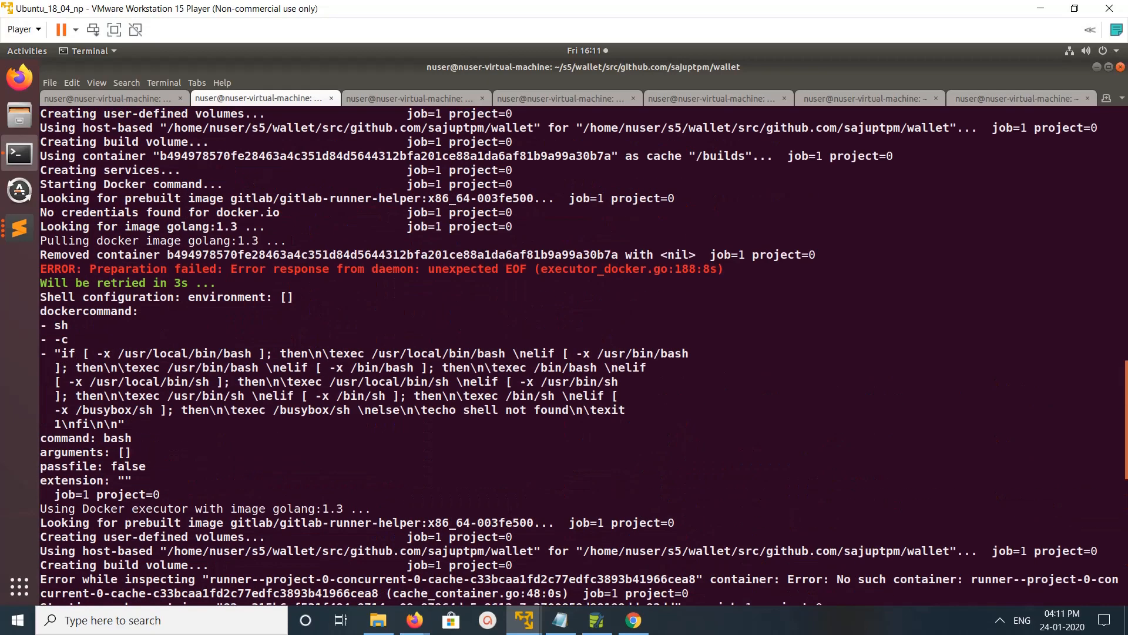